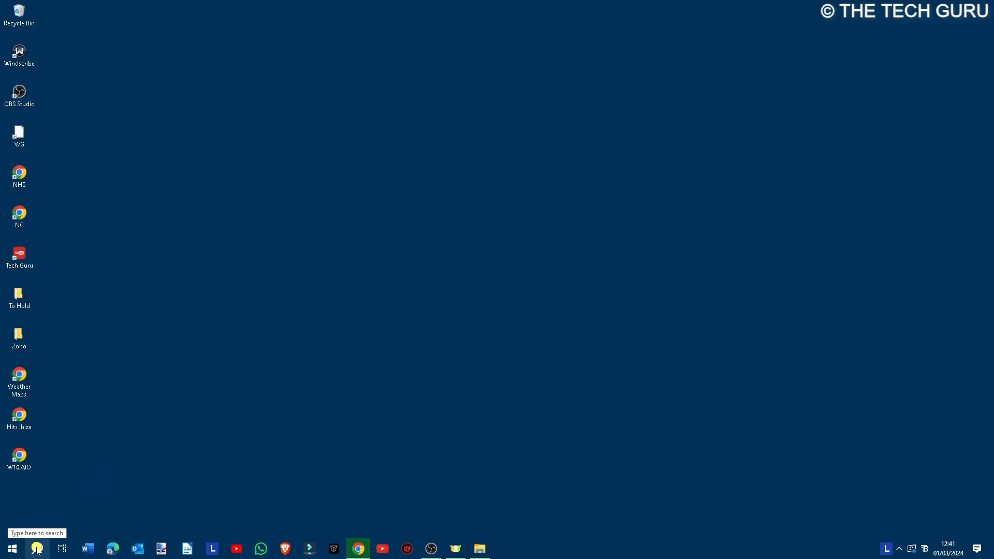
Step: Search the taskbar for 'personalize' to reach the Background settings page
left_click(36, 548)
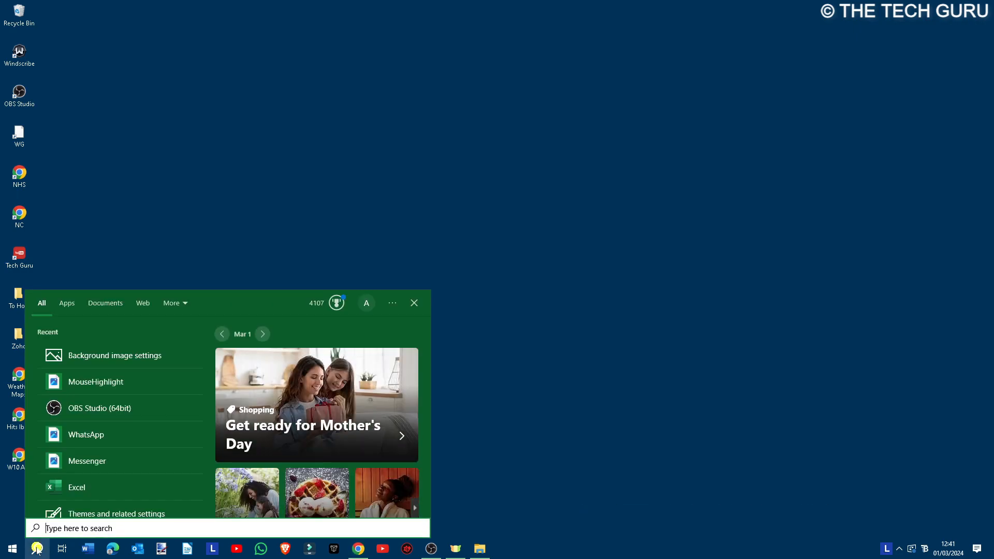
type("personalize")
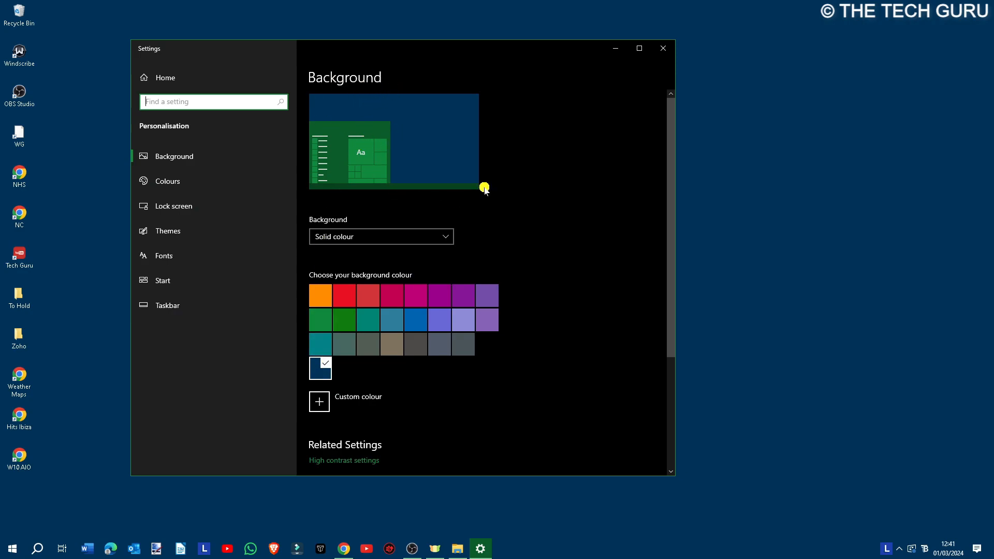
mouse_move(897, 226)
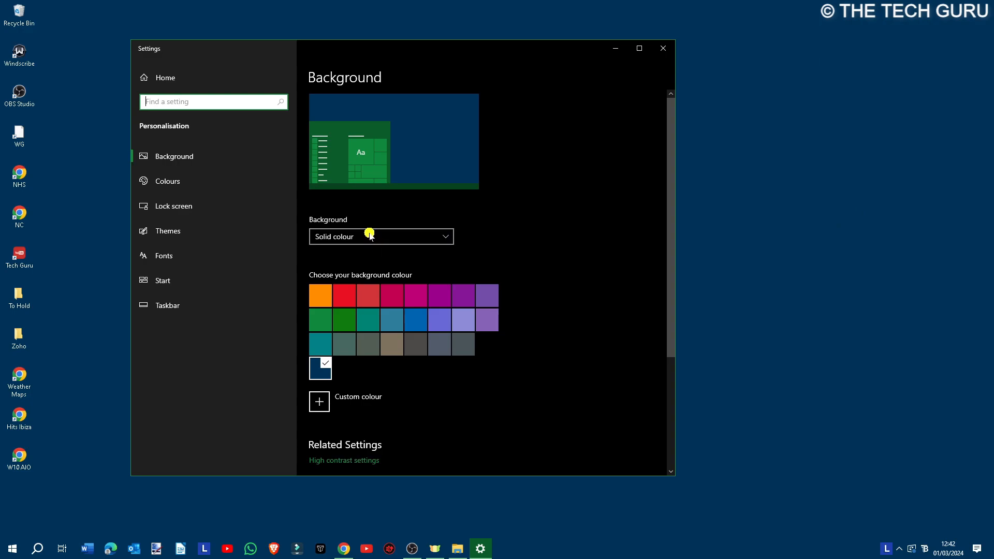
left_click(380, 236)
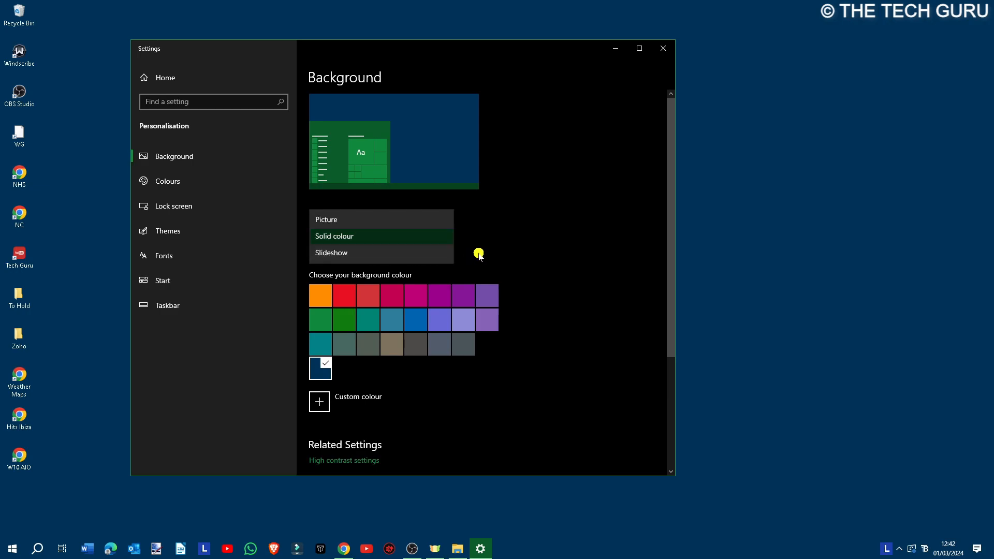
mouse_move(477, 242)
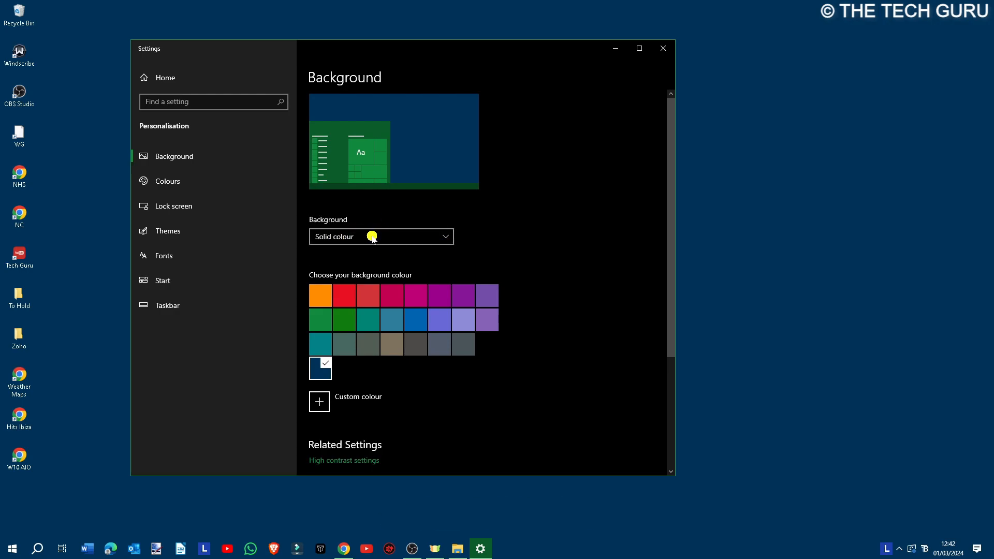
Step: Try a magenta solid colour background, then settle on teal
left_click(416, 295)
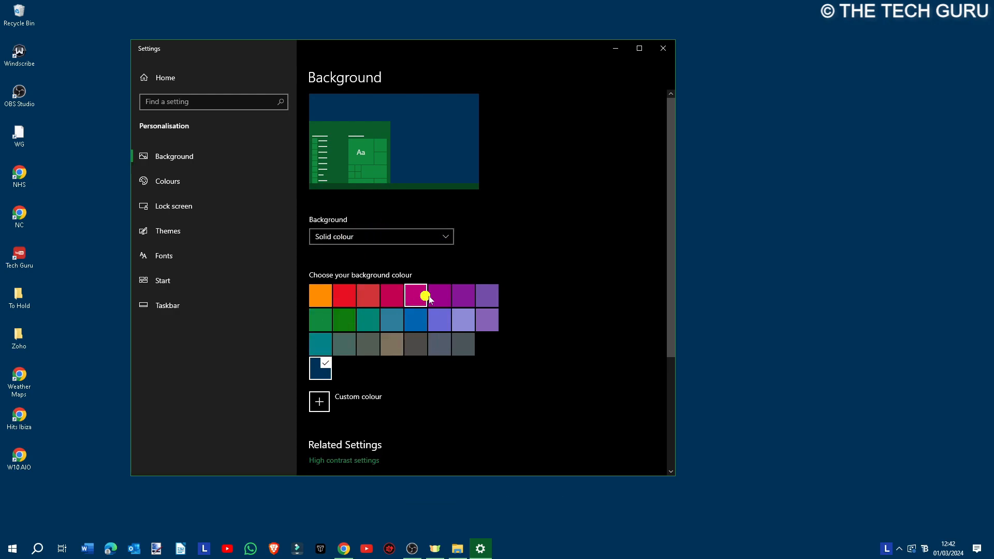
left_click(415, 296)
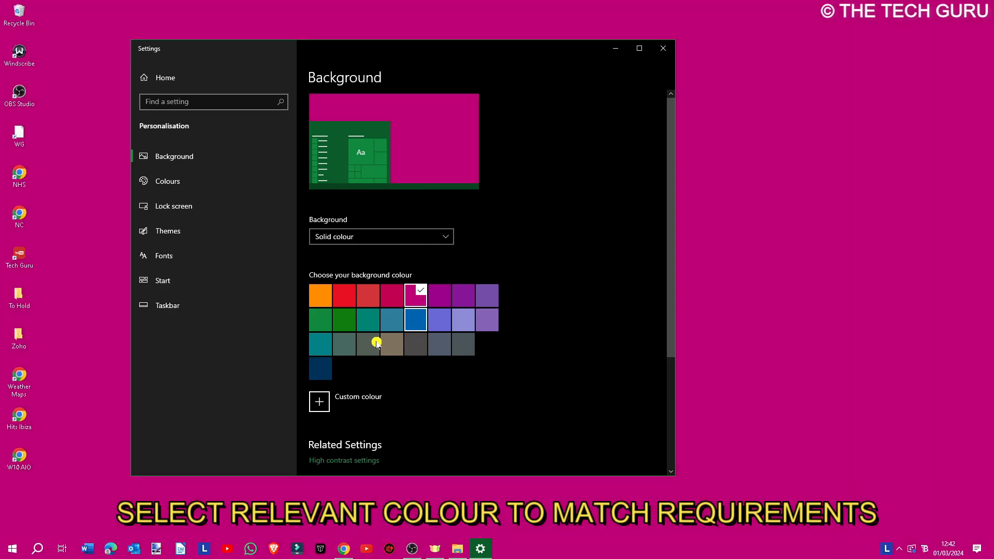
left_click(368, 319)
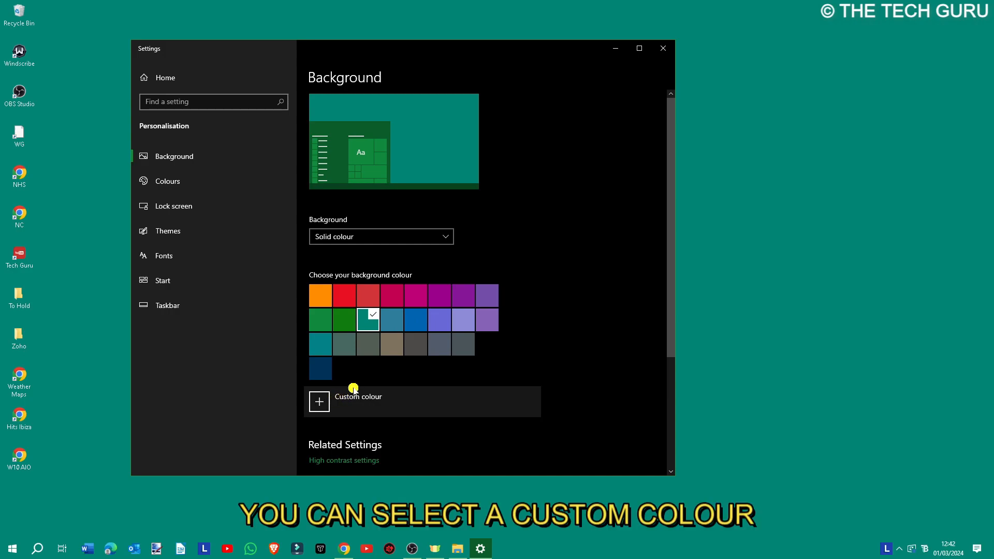
left_click(380, 237)
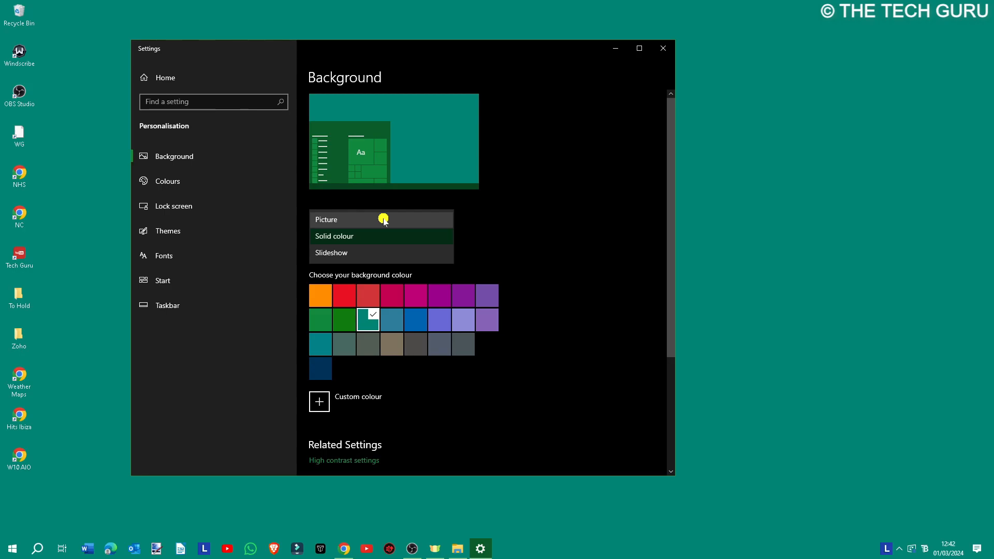
Step: Use the Sun 2.jpg picture from the Pictures Only folder as the desktop background
left_click(326, 220)
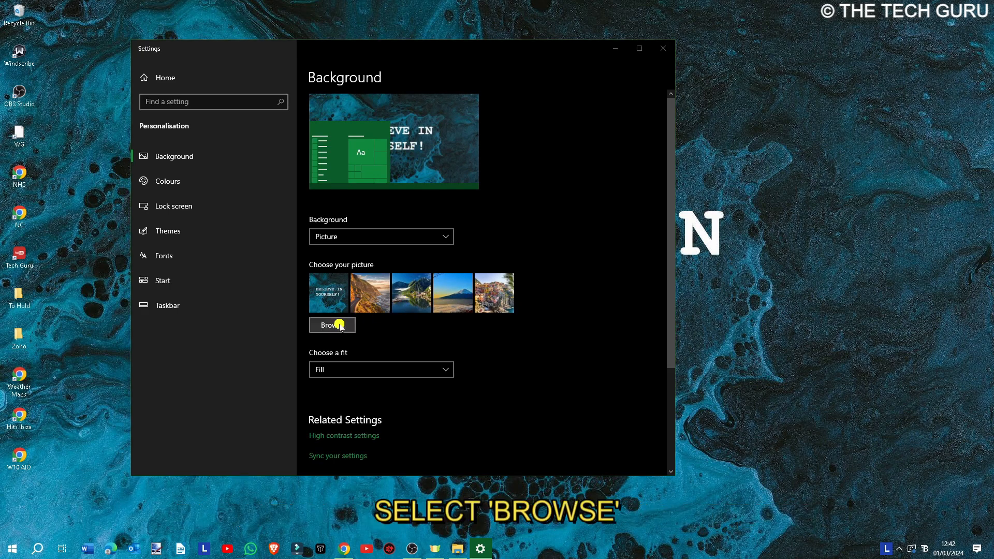
left_click(331, 324)
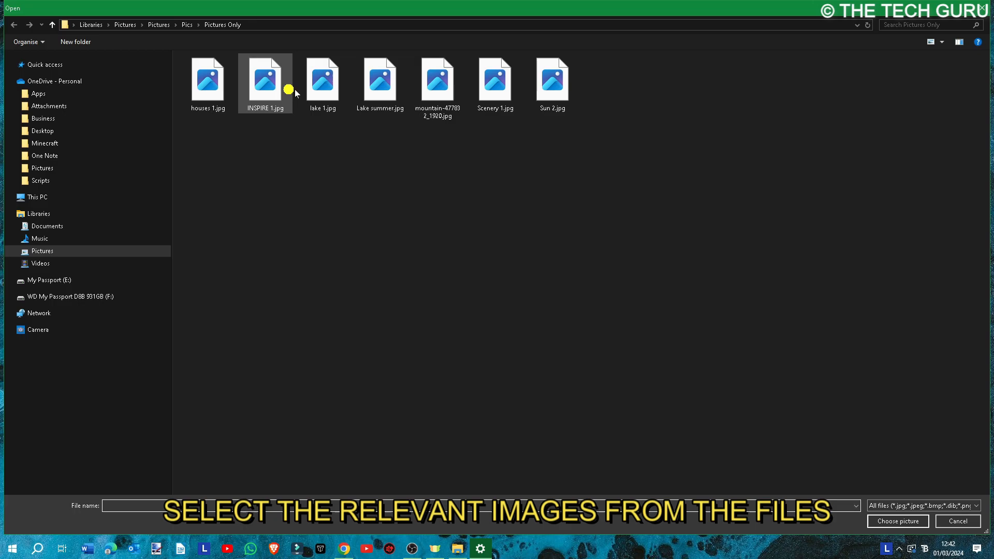
left_click(552, 83)
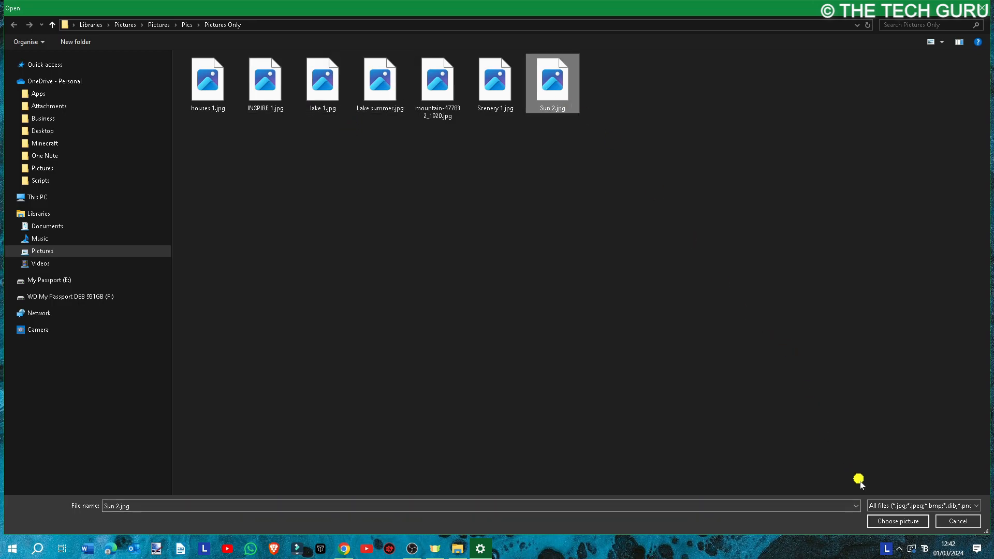
left_click(437, 83)
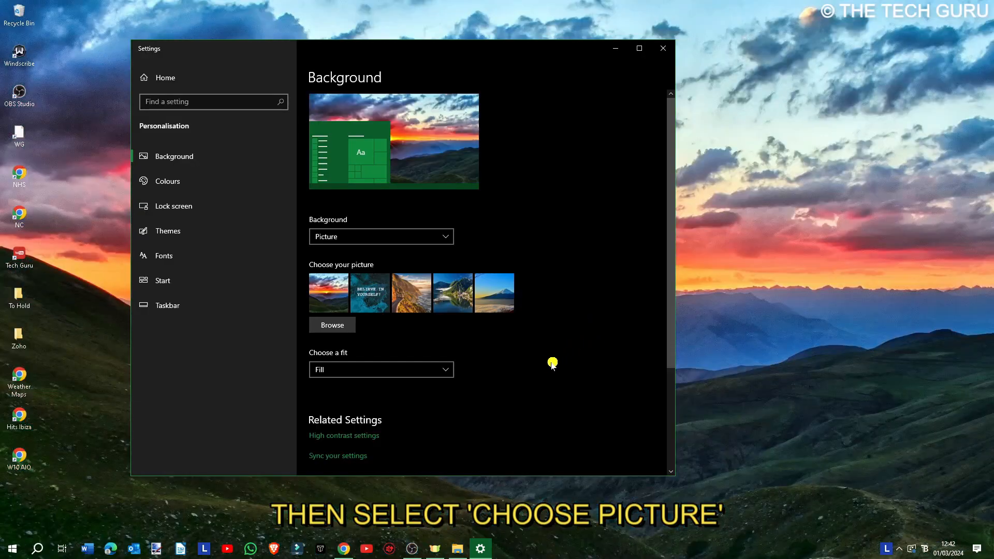
Step: Restore the 'Believe in yourself' picture as background and review the fit options
left_click(452, 292)
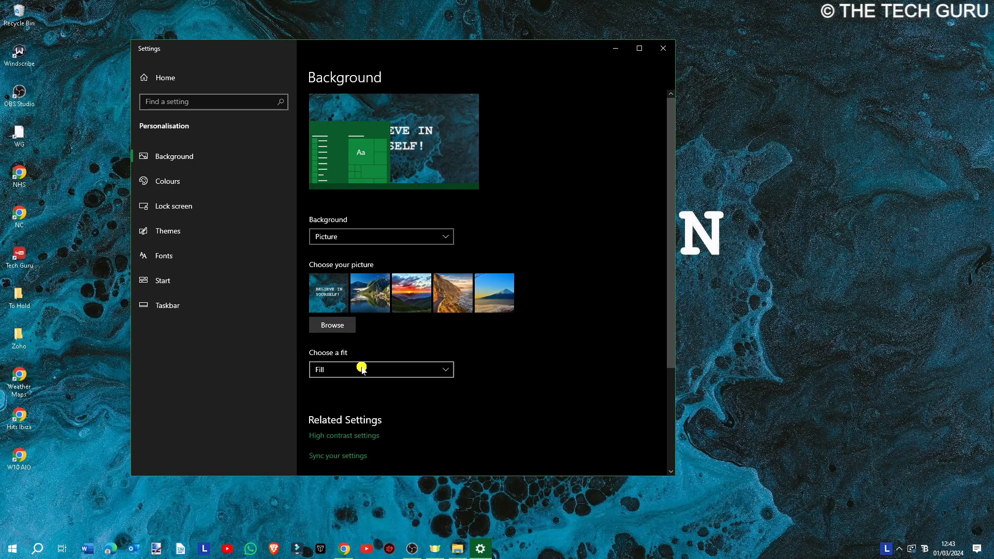
left_click(380, 369)
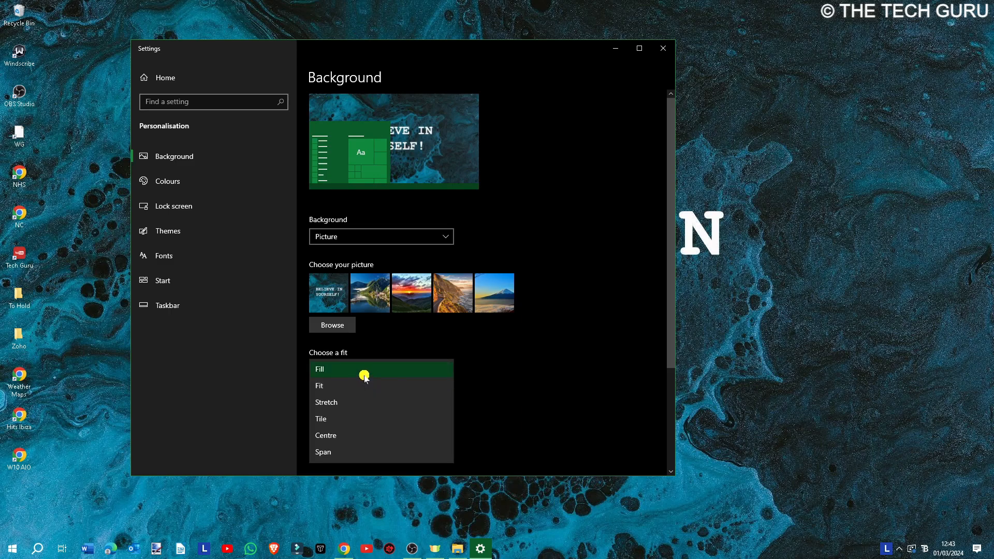
mouse_move(361, 368)
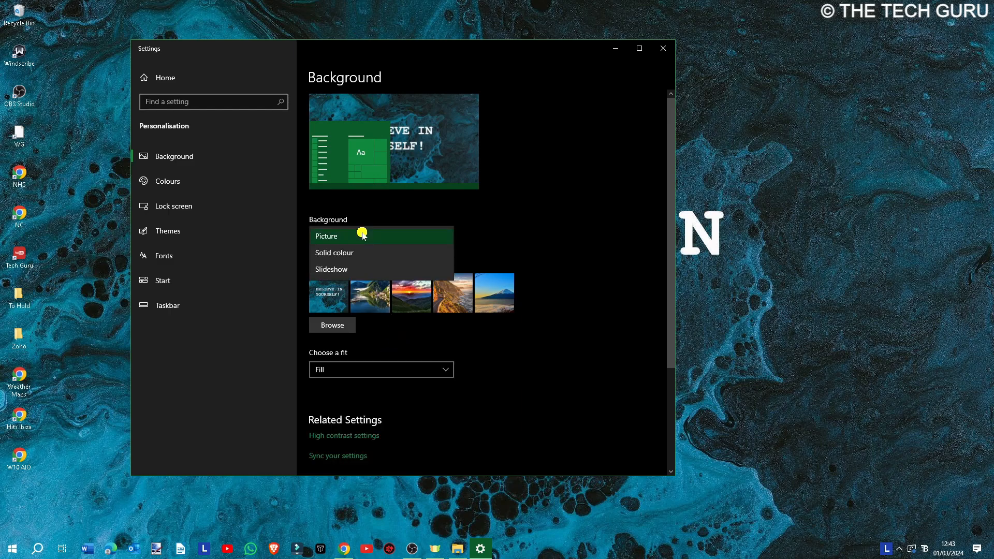
Step: Change the background type to Slideshow and bring up the Select Folder picker
left_click(331, 269)
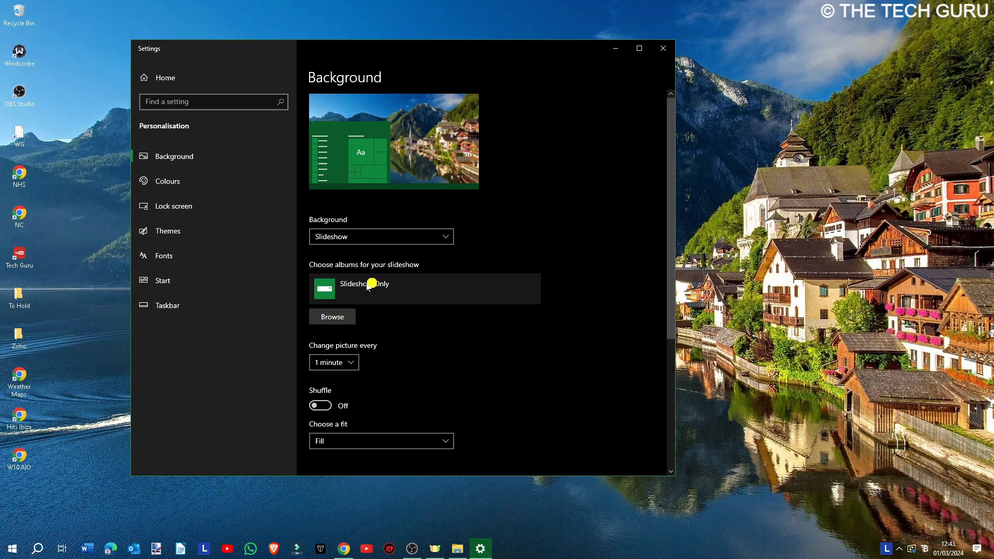
left_click(331, 316)
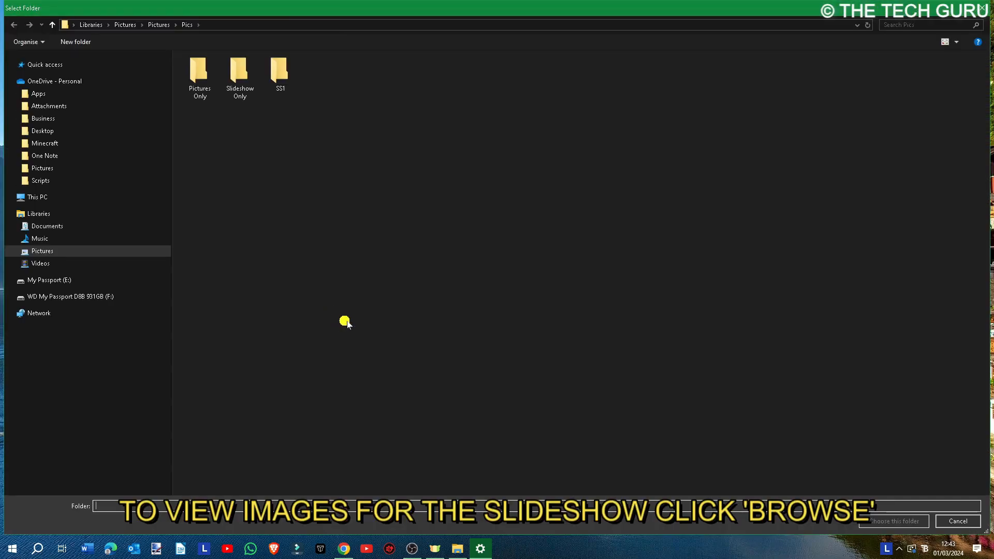
mouse_move(263, 135)
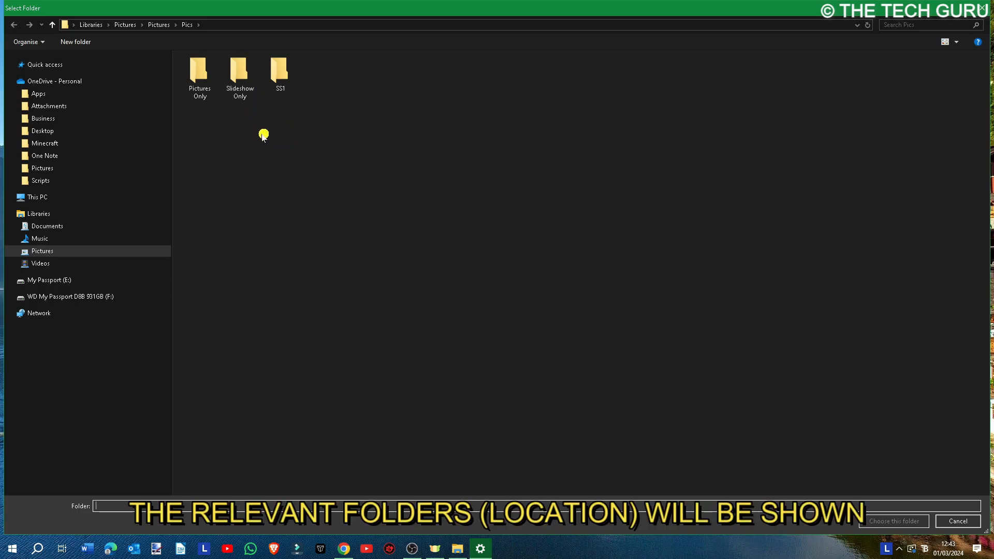
Step: Check the pictures in Slideshow Only, then choose that folder as the slideshow album
double_click(240, 70)
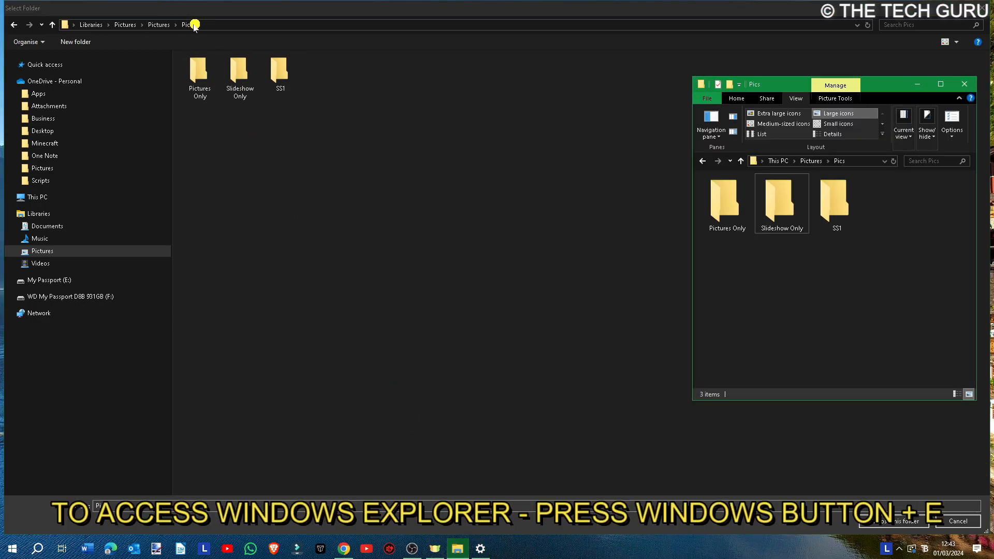
left_click(781, 200)
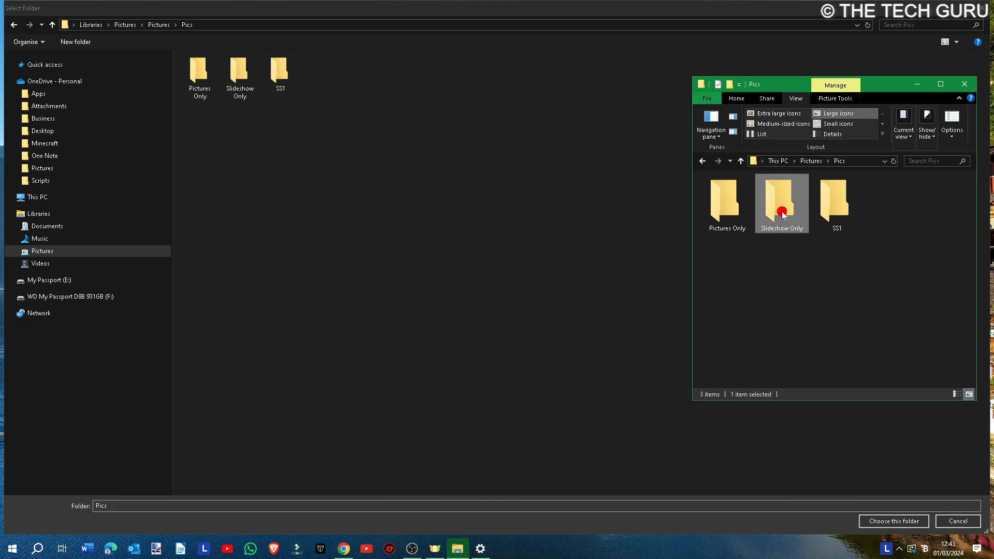
double_click(782, 203)
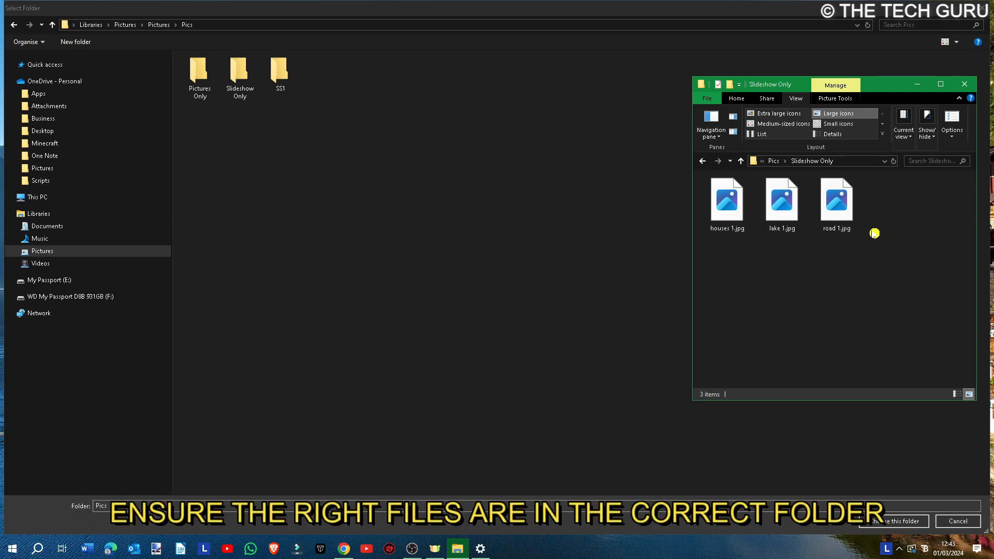
mouse_move(863, 287)
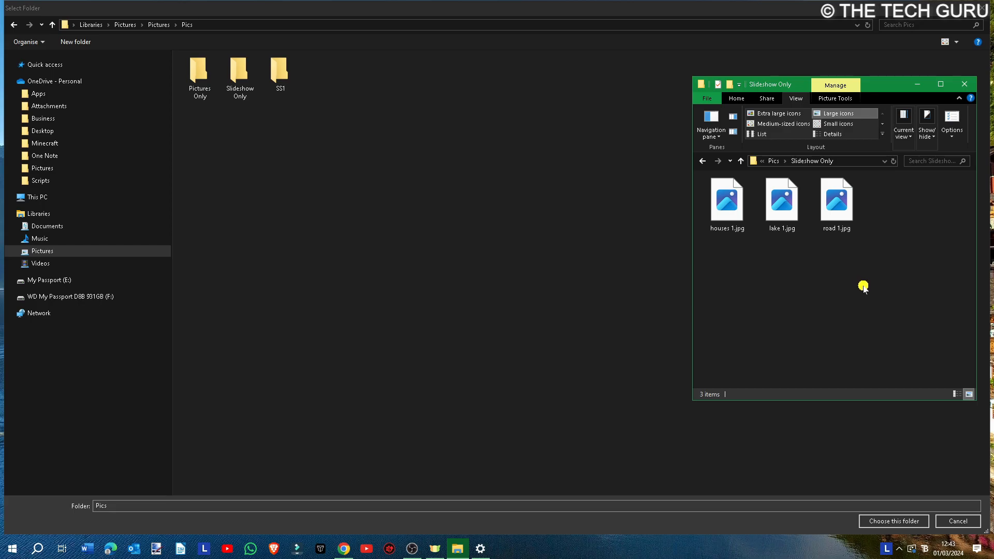
left_click(239, 72)
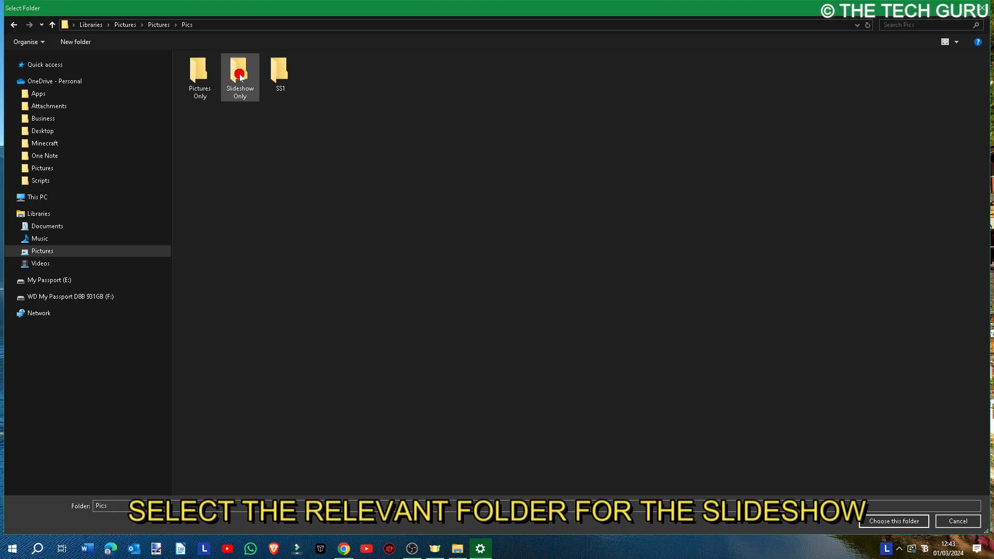
left_click(892, 521)
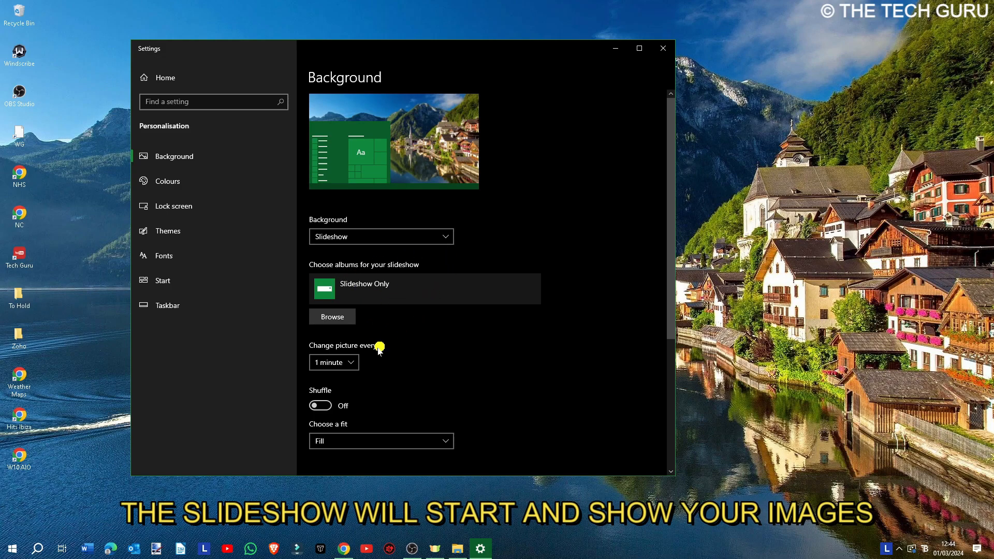
Step: List the slideshow picture fit options, with Fill still selected and Shuffle off
left_click(333, 362)
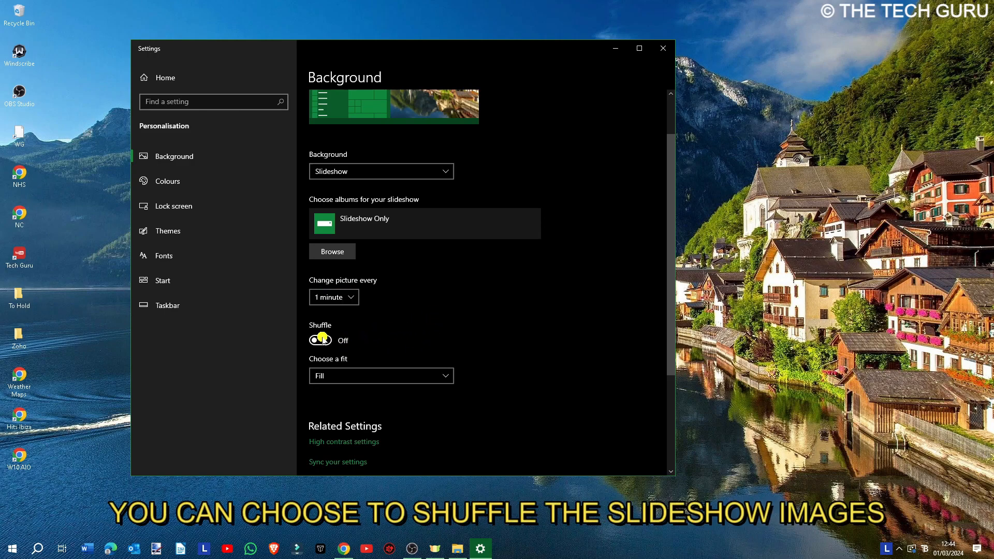
left_click(379, 375)
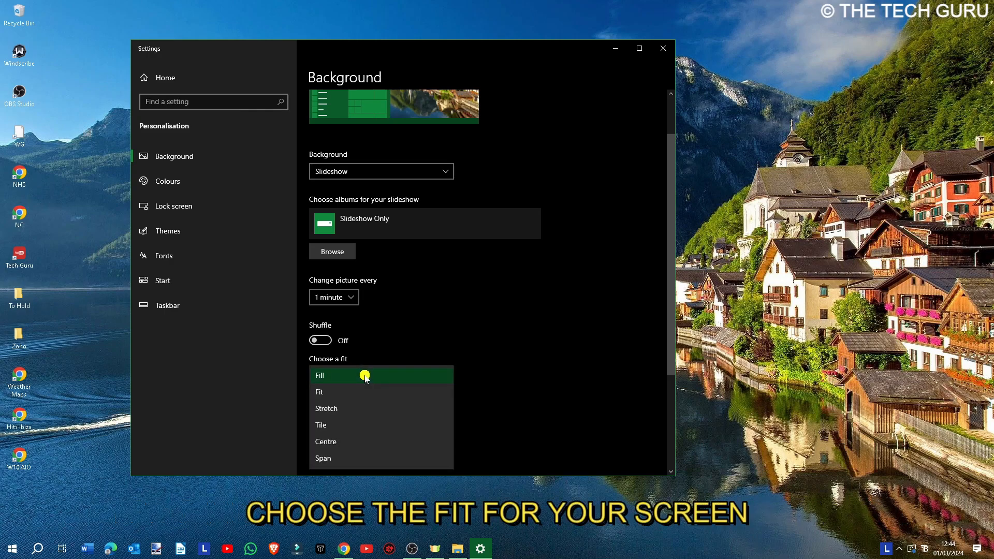